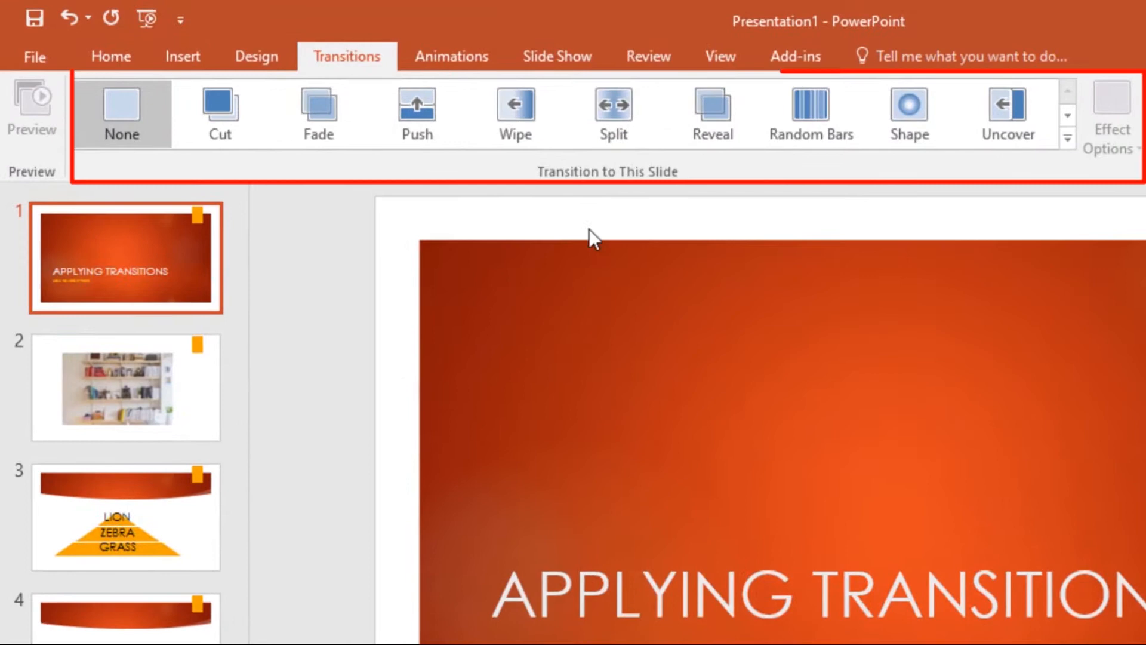
mouse_move(1109, 426)
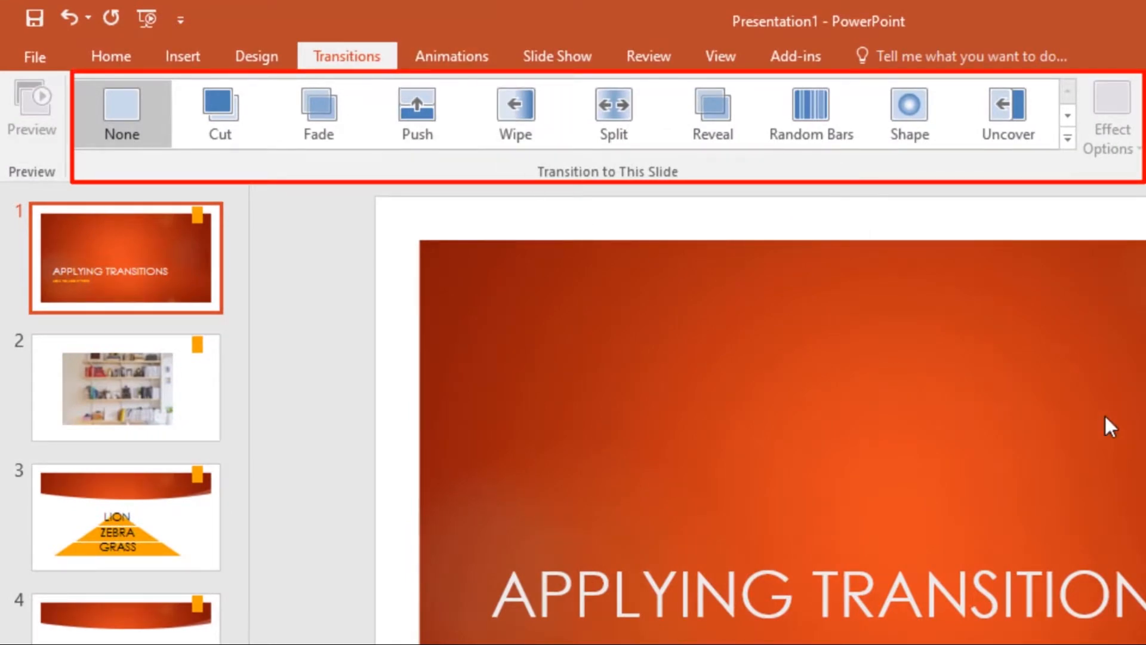
mouse_move(917, 203)
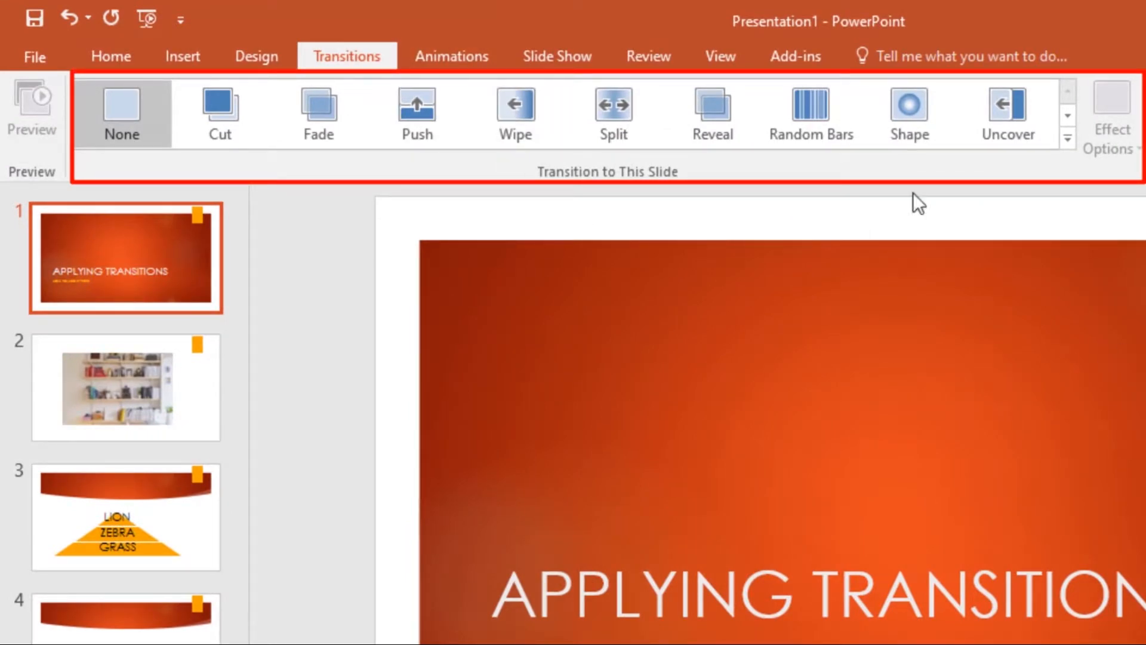
- Apply the Dissolve transition, lasting 1.20 seconds, to the title slide 'APPLYING TRANSITIONS'
left_click(1068, 114)
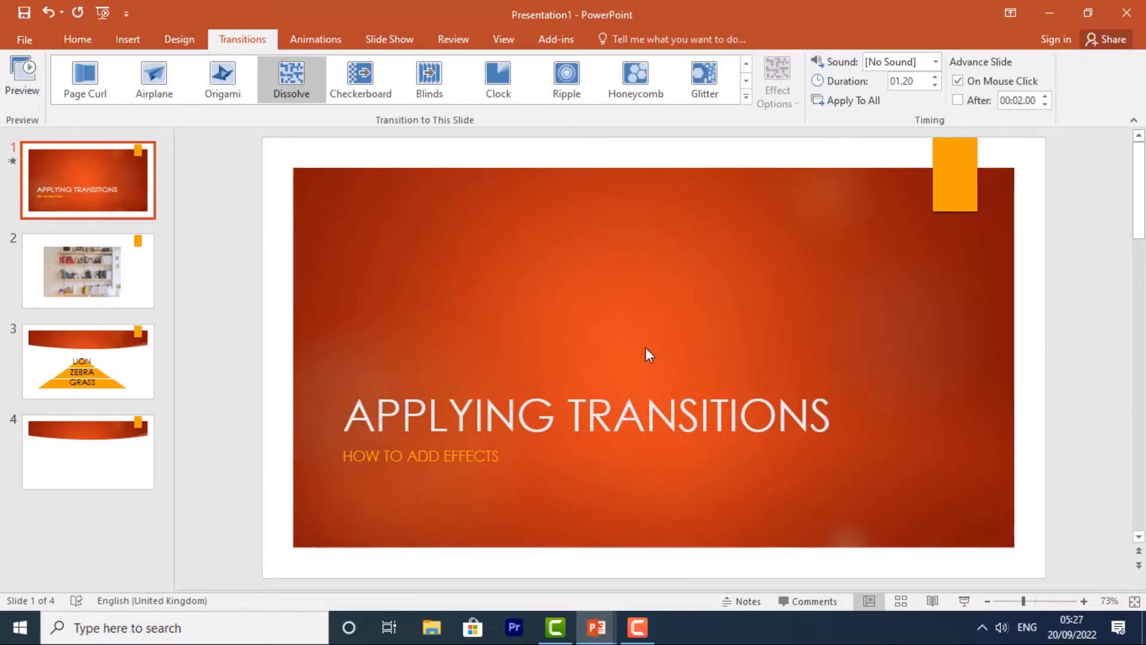
- Give the bookshelf slide Vortex, the pyramid slide Honeycomb, and slide 4 Random Bars
left_click(87, 270)
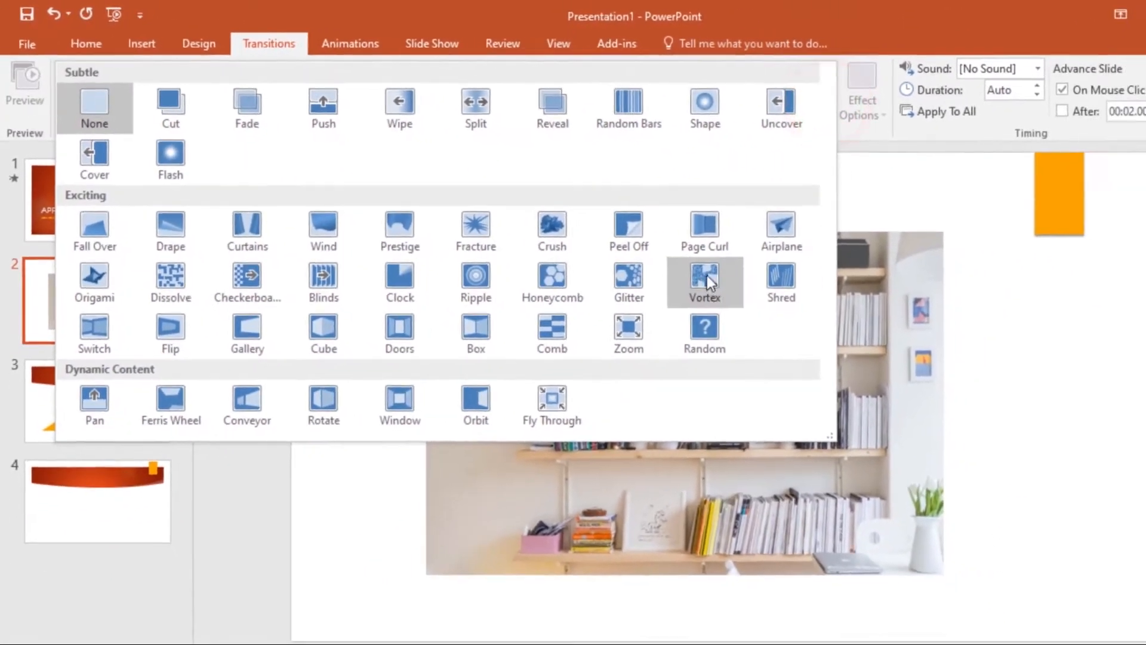
left_click(704, 281)
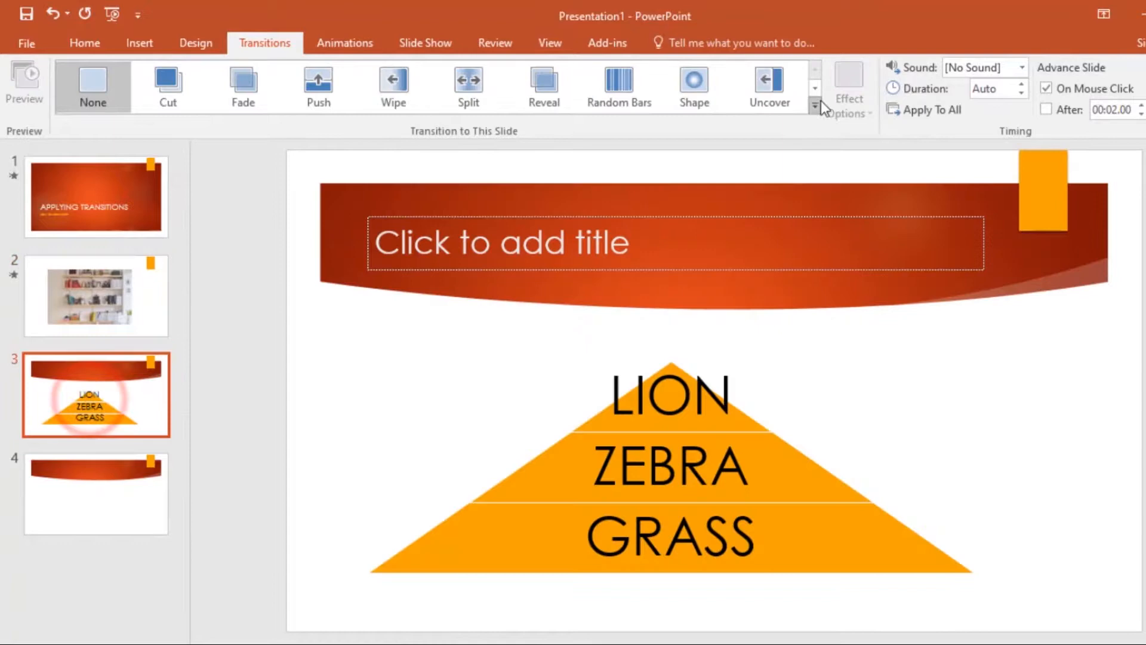
left_click(814, 107)
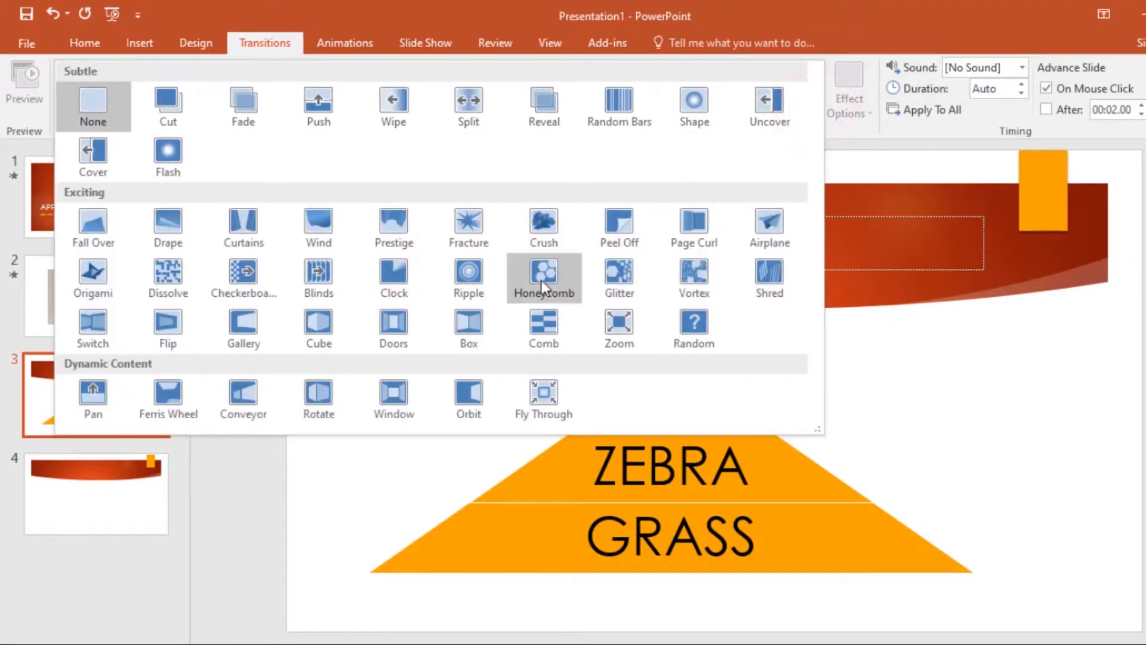
left_click(543, 278)
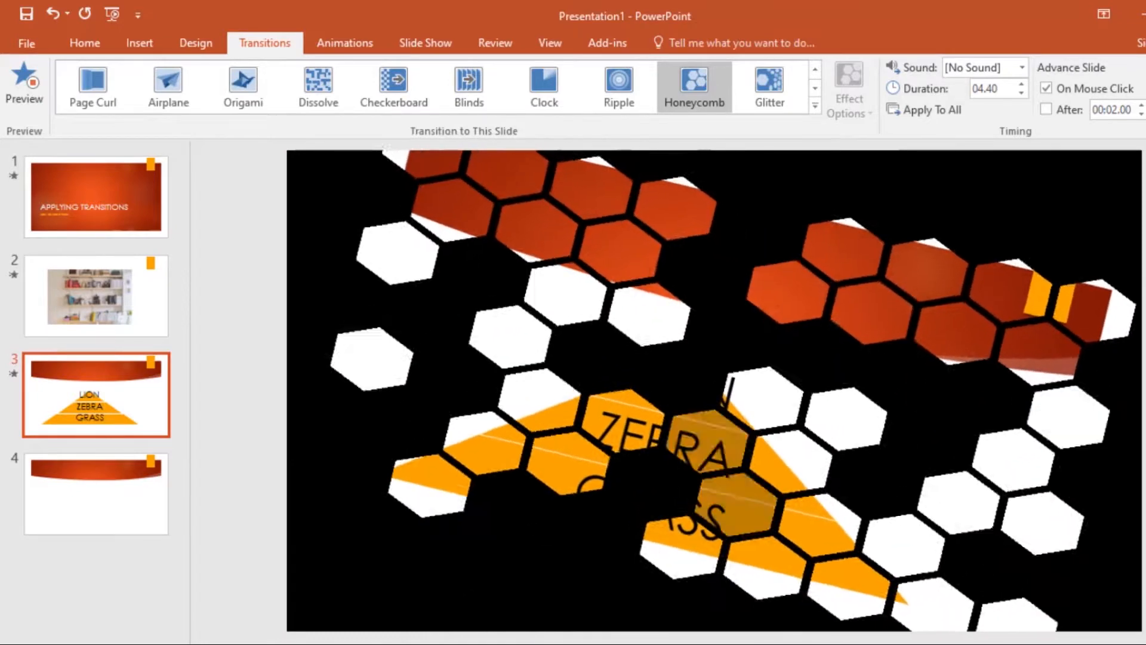
left_click(96, 493)
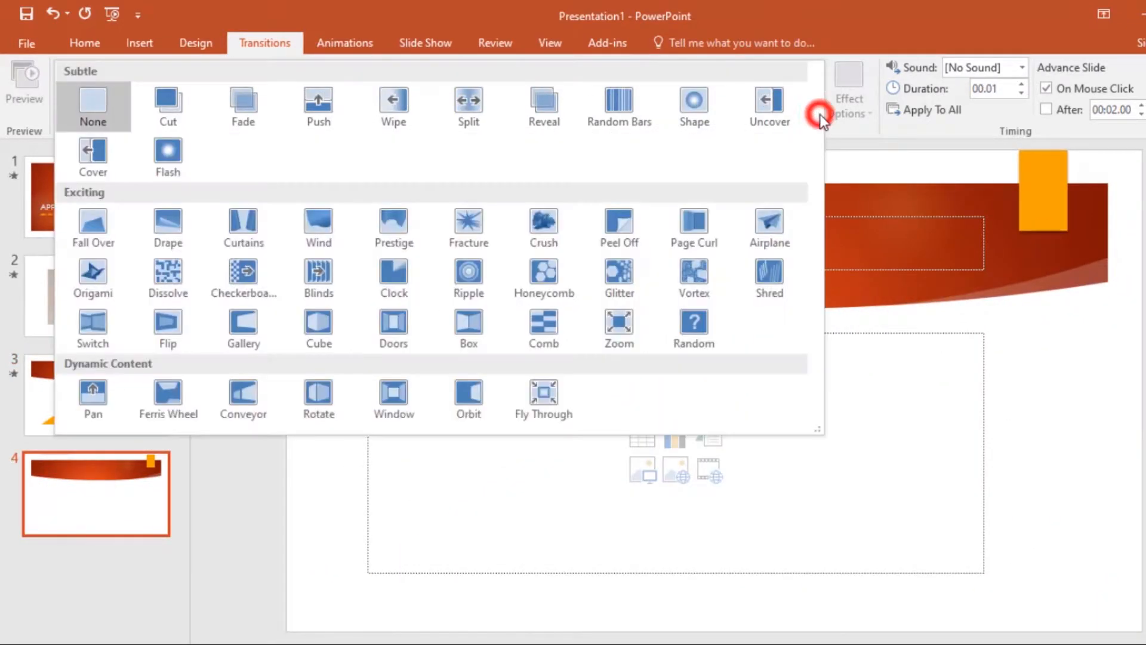
left_click(619, 107)
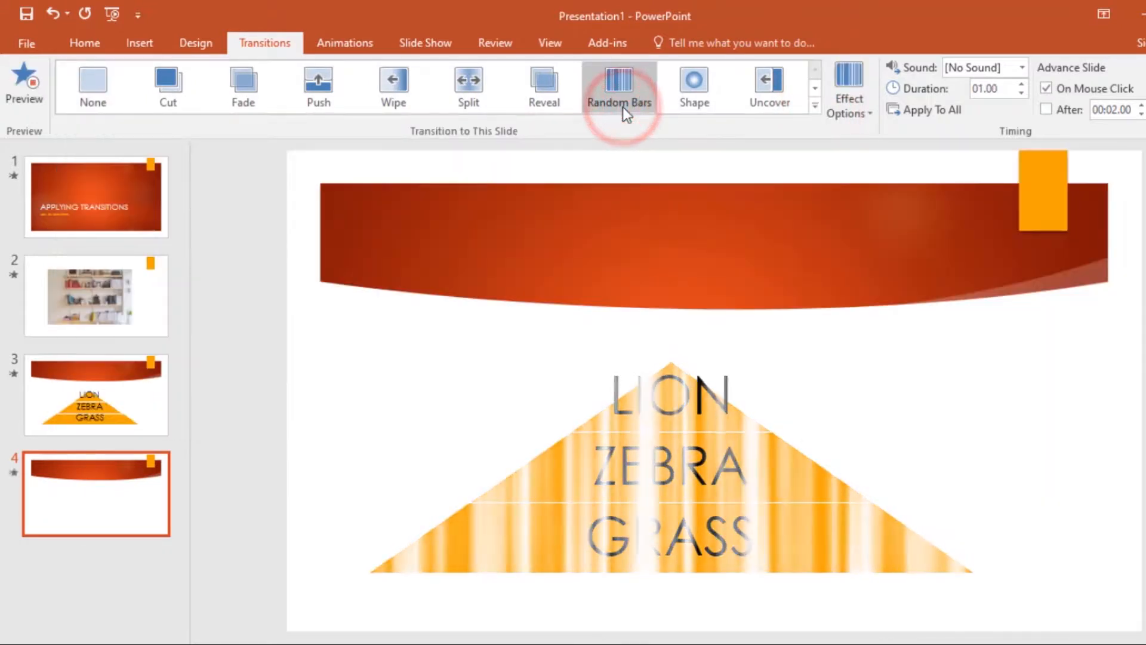
left_click(618, 86)
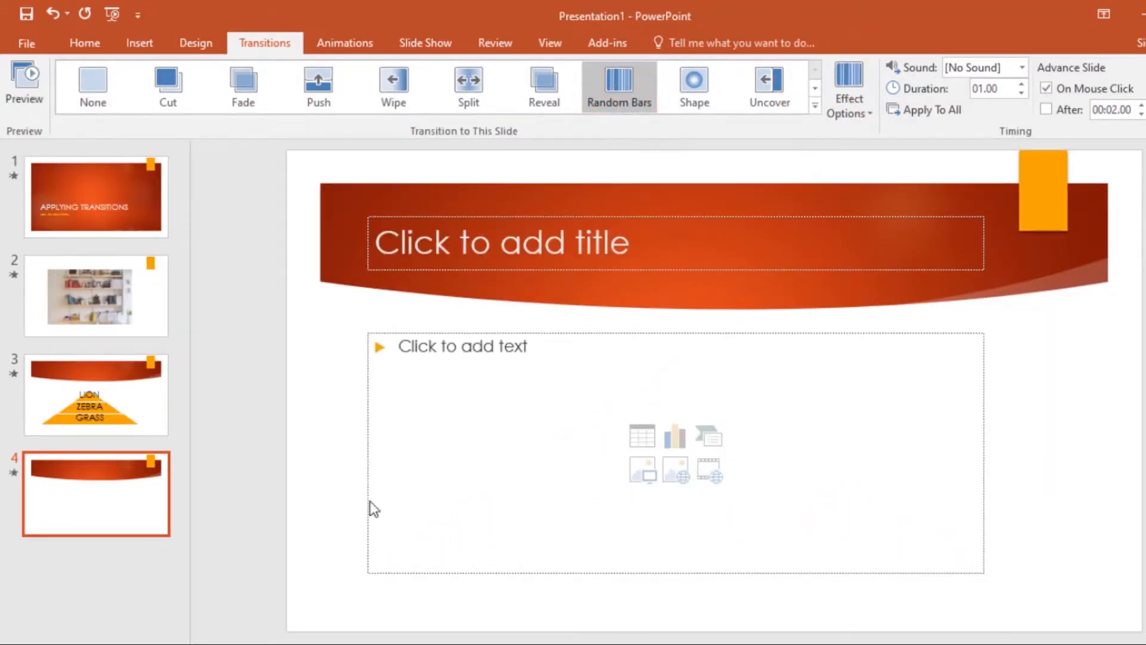
mouse_move(520, 426)
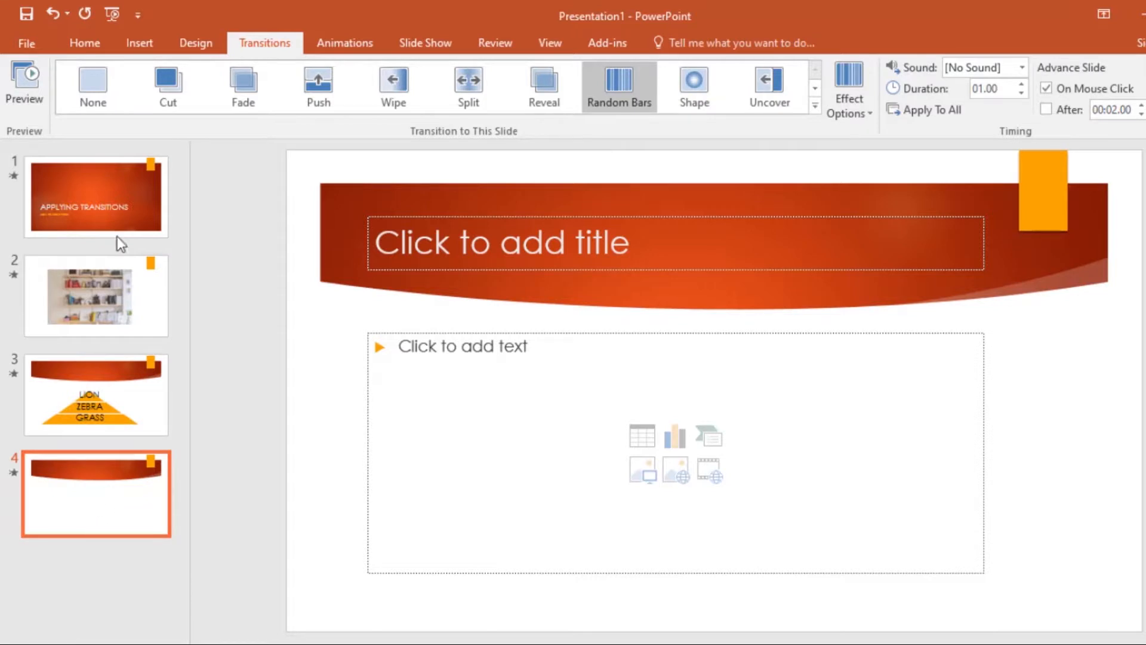
- Preview the title slide's Dissolve transition, then show the bookshelf slide with its 4-second Vortex
left_click(95, 195)
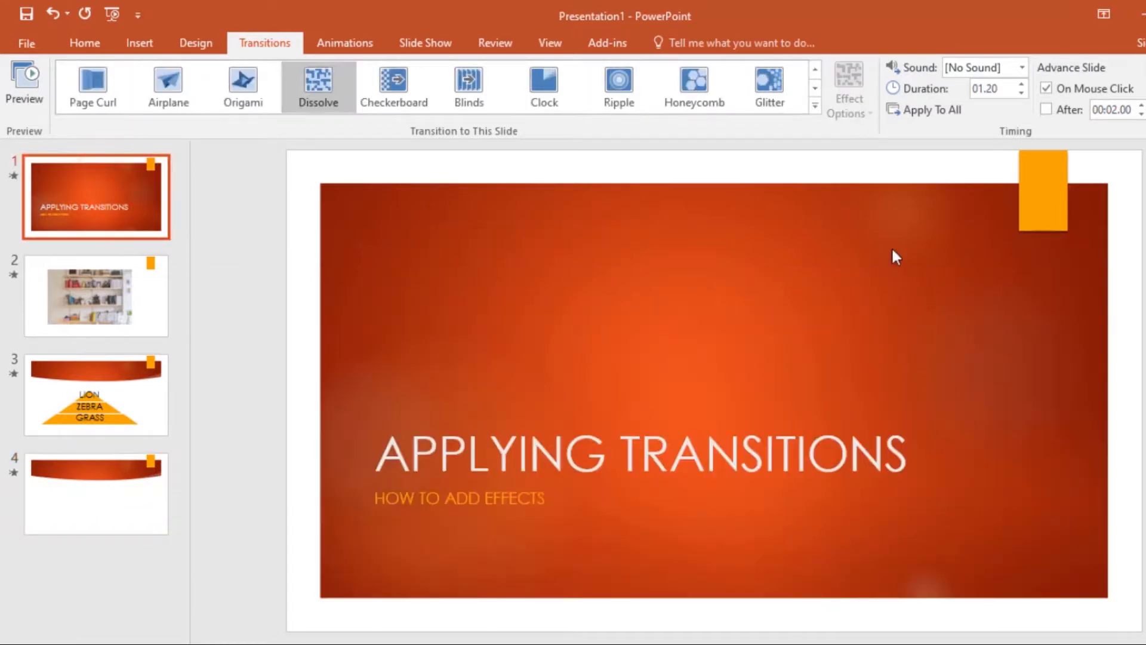
mouse_move(645, 334)
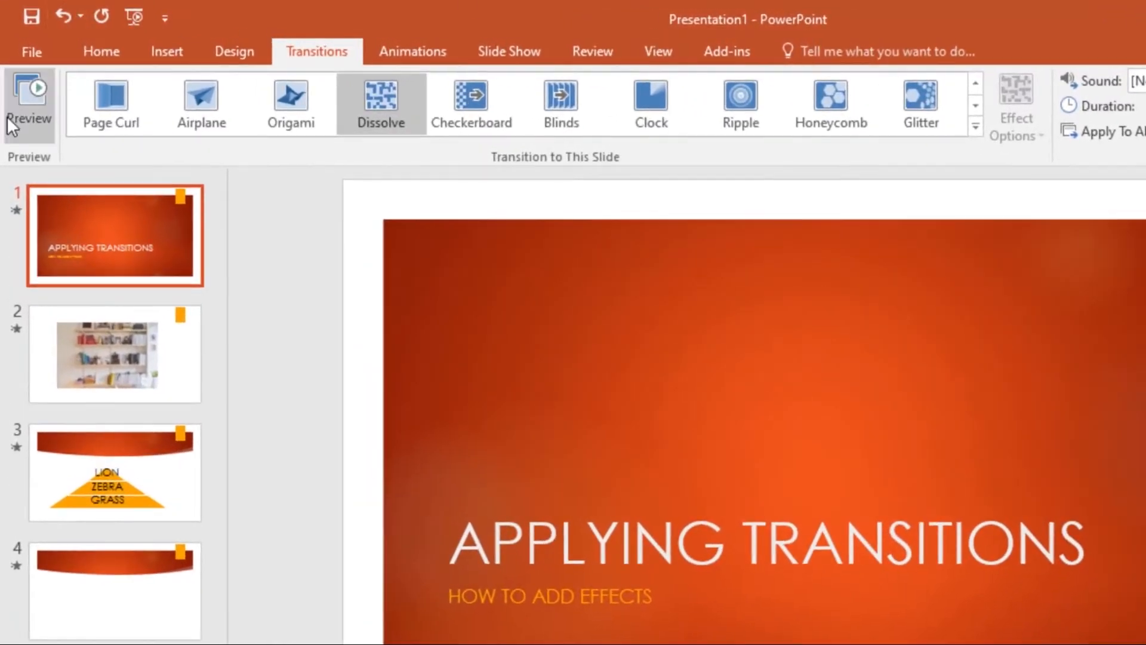
left_click(28, 99)
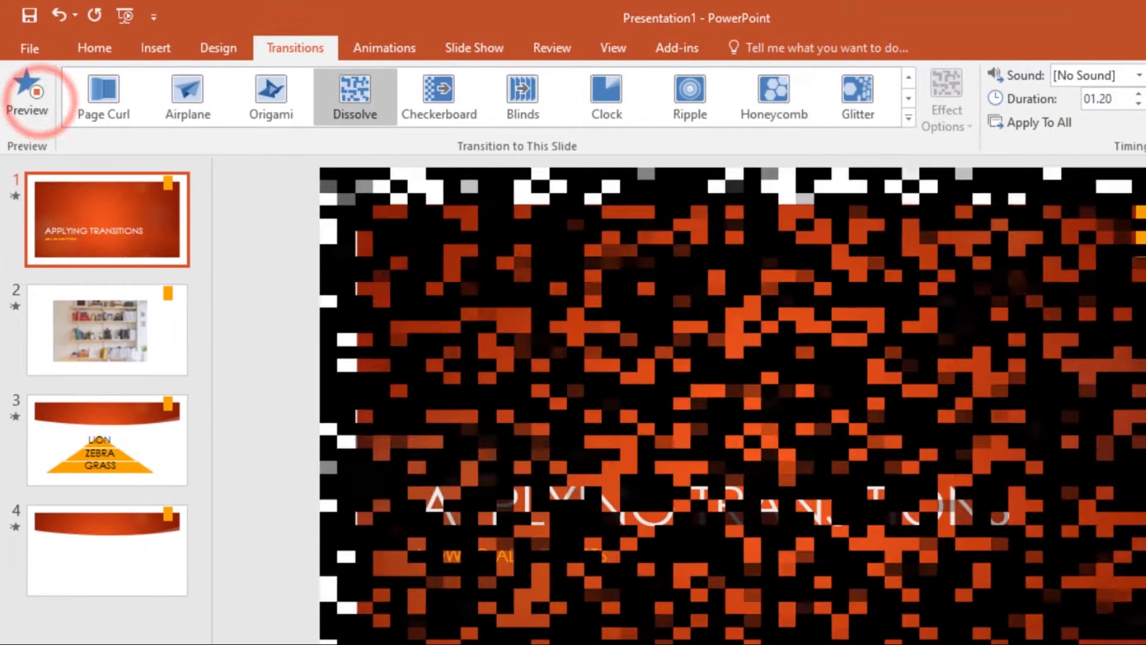
left_click(27, 94)
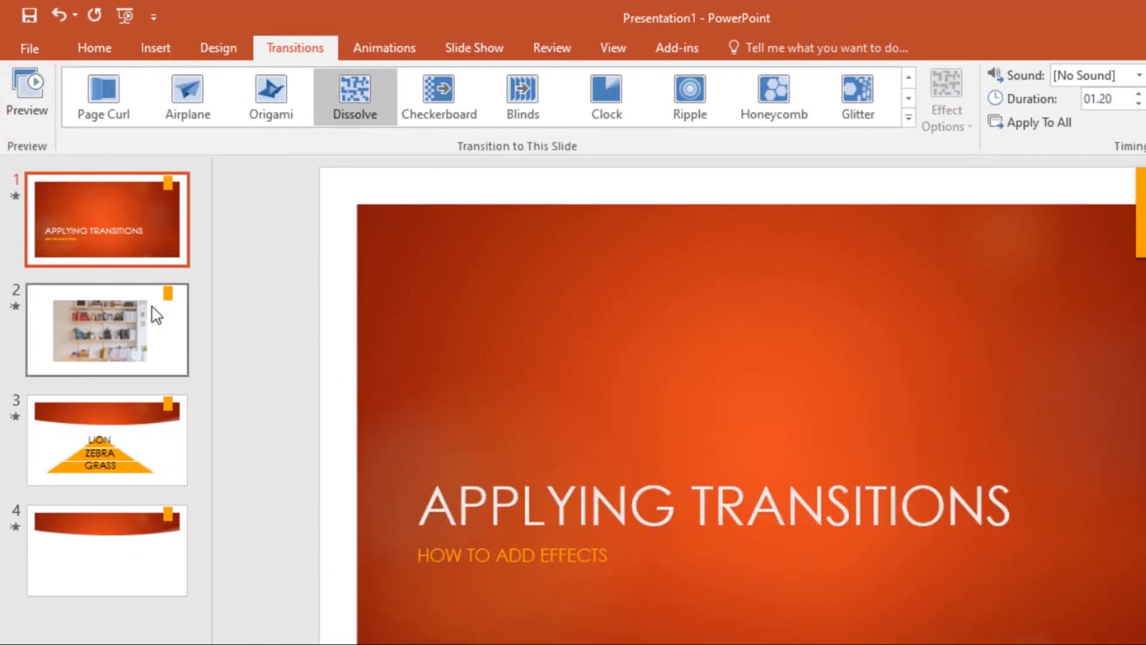
left_click(107, 329)
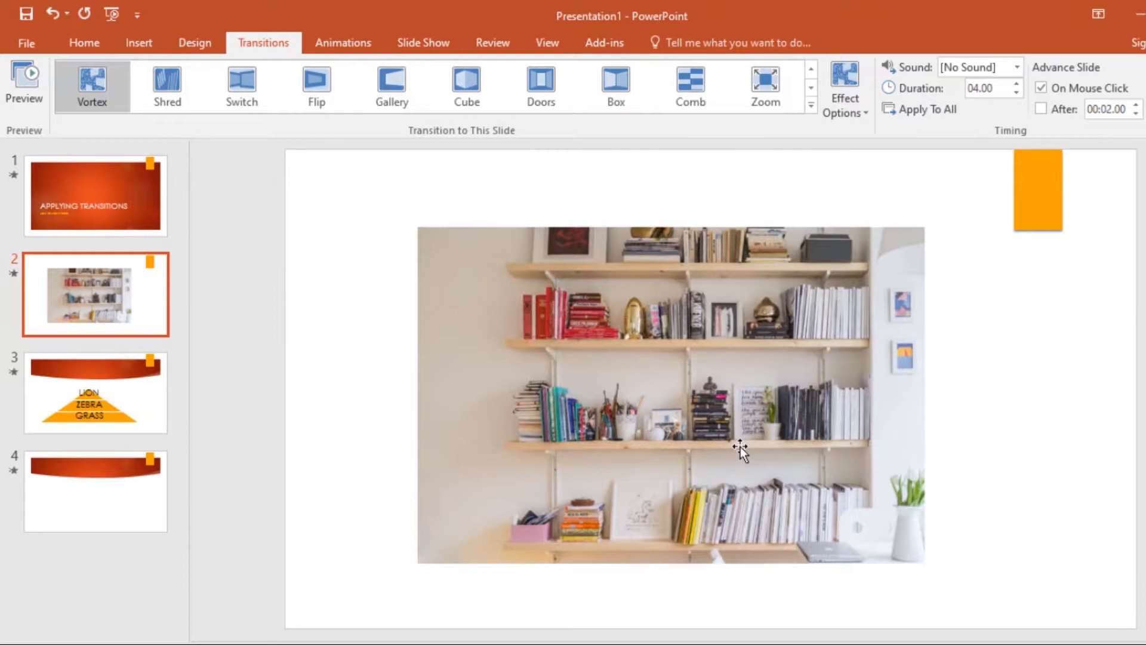
mouse_move(852, 402)
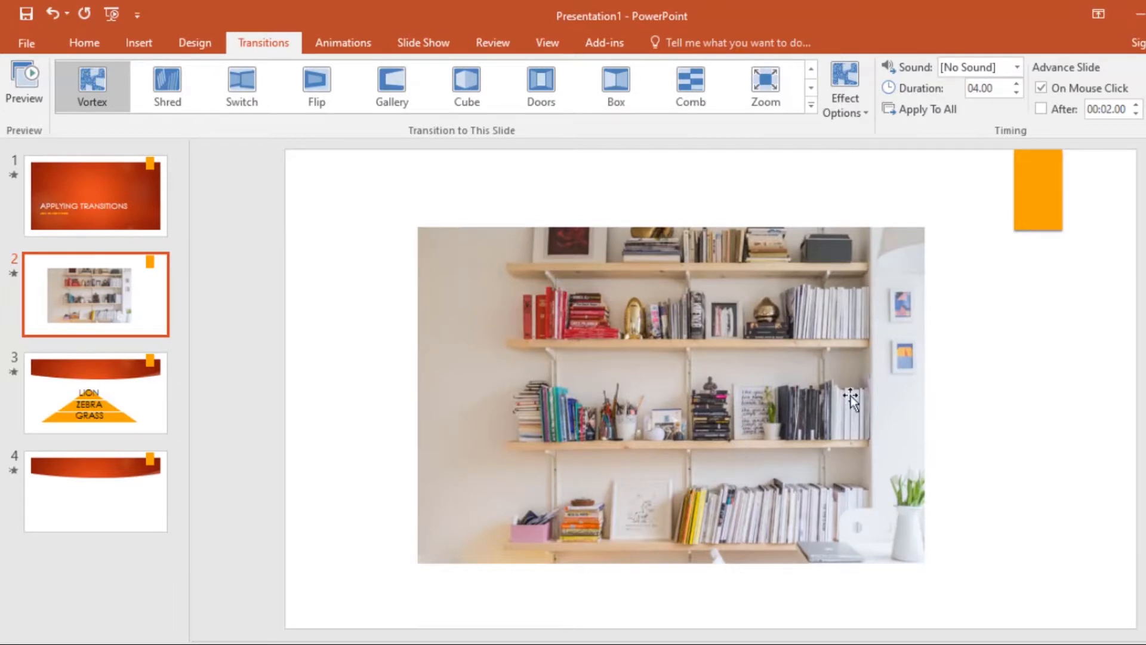
mouse_move(148, 301)
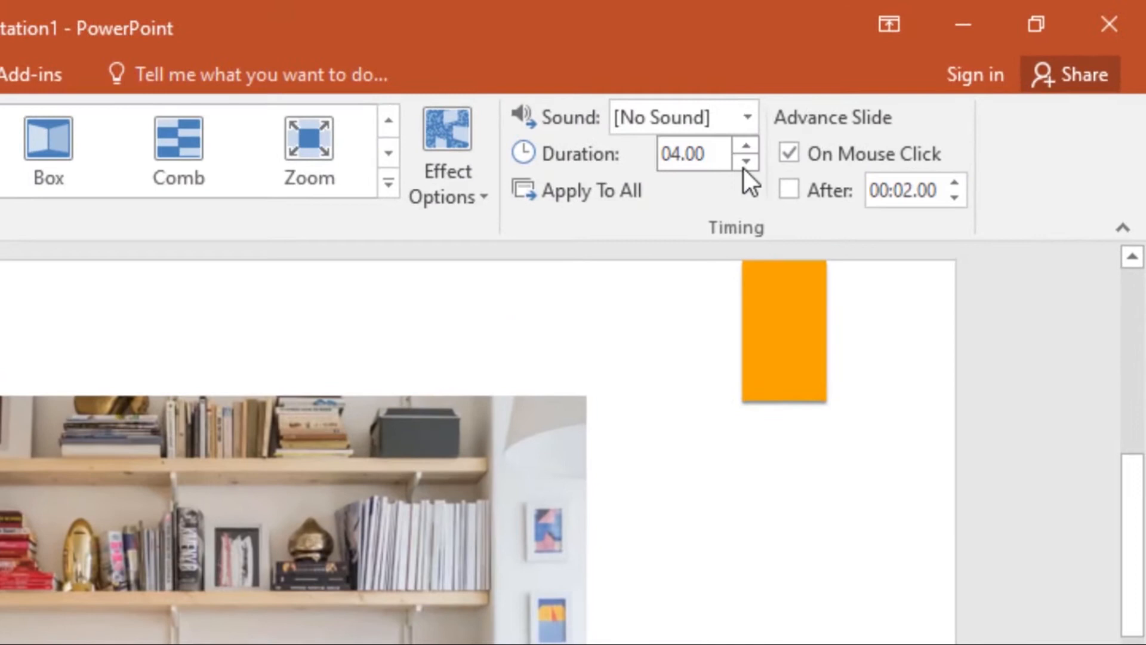
left_click(745, 163)
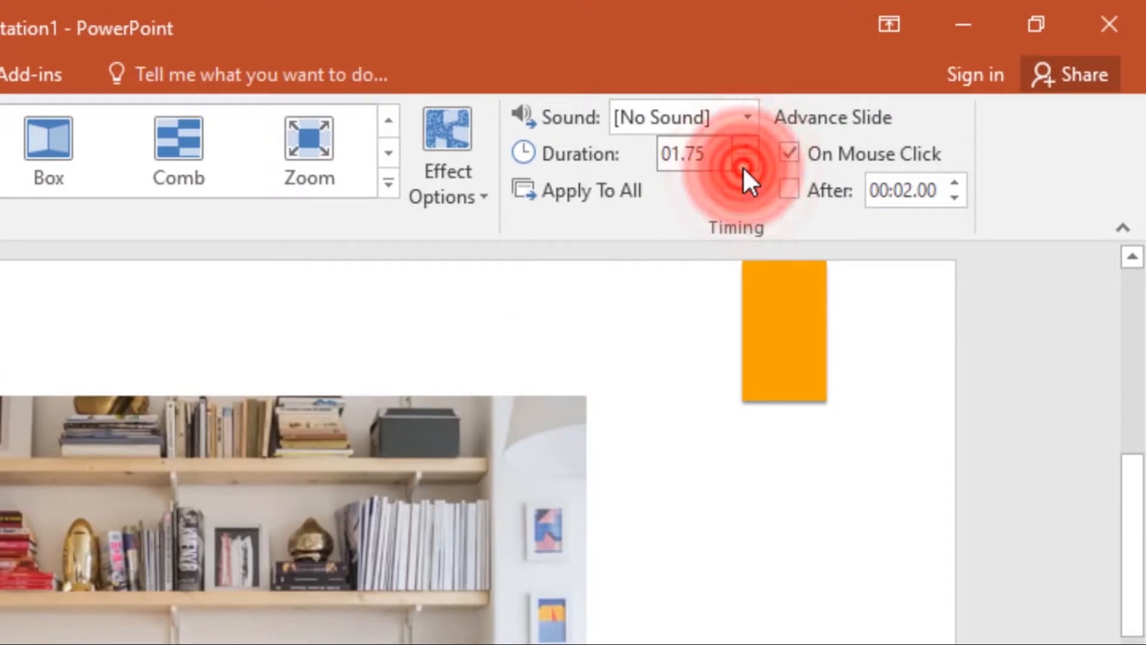
left_click(747, 166)
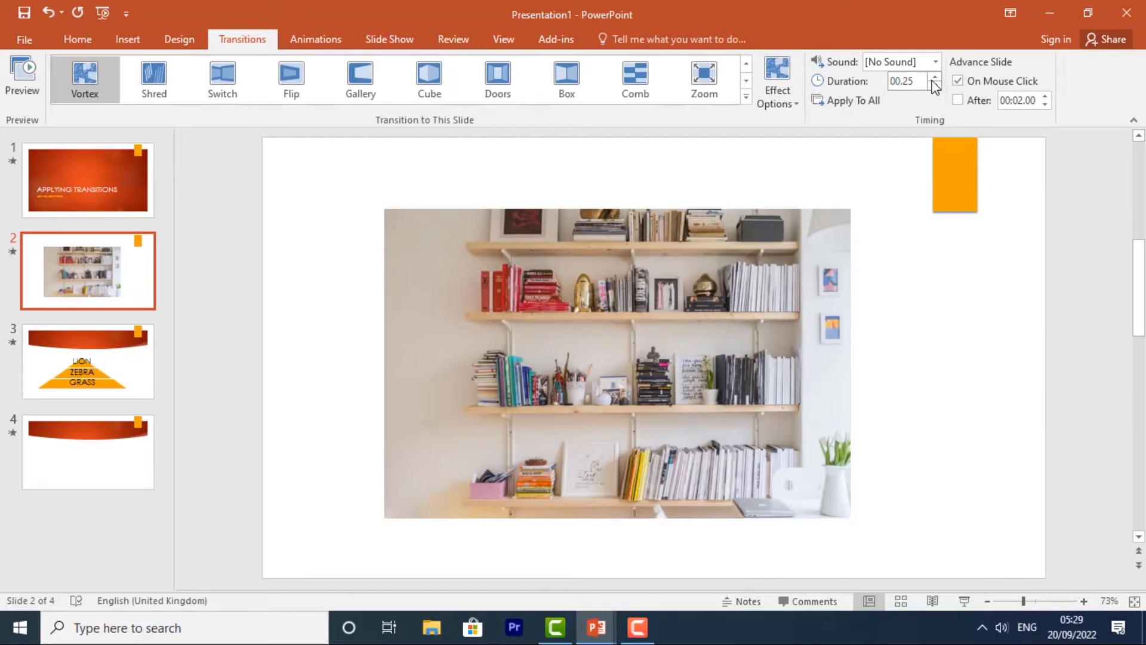
left_click(935, 77)
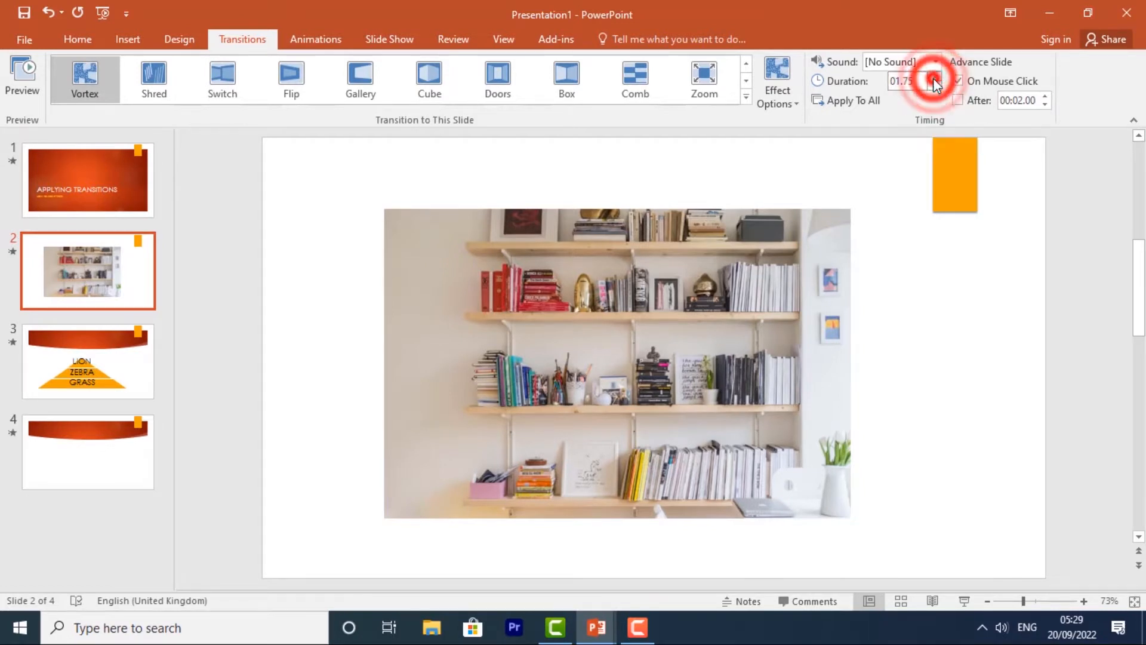
left_click(933, 77)
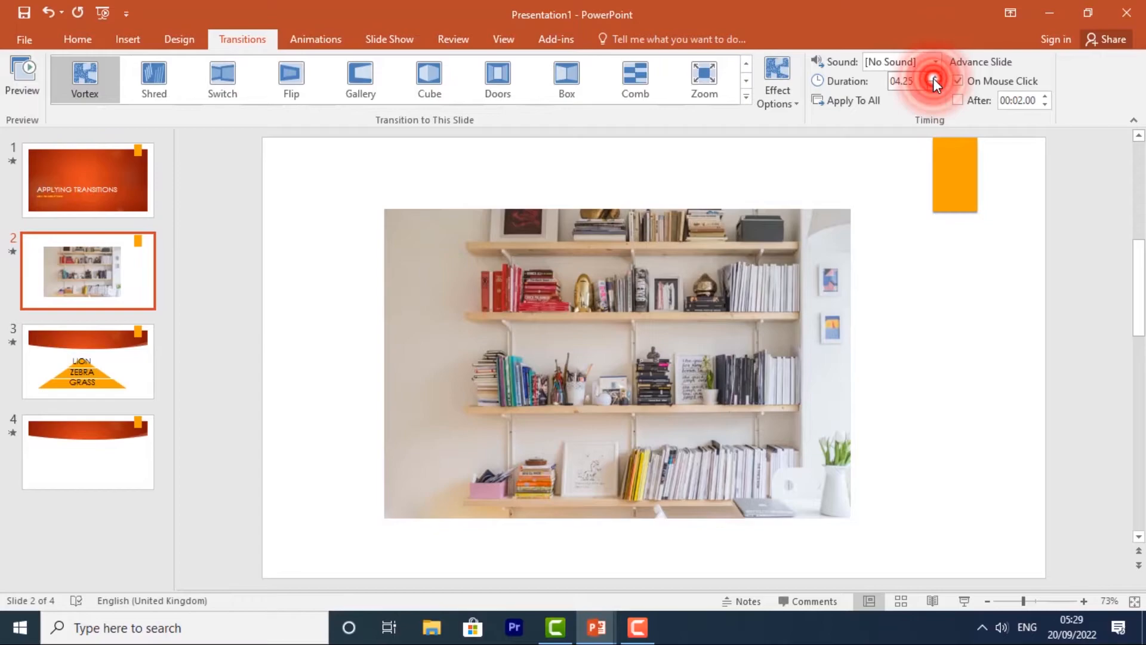
left_click(936, 85)
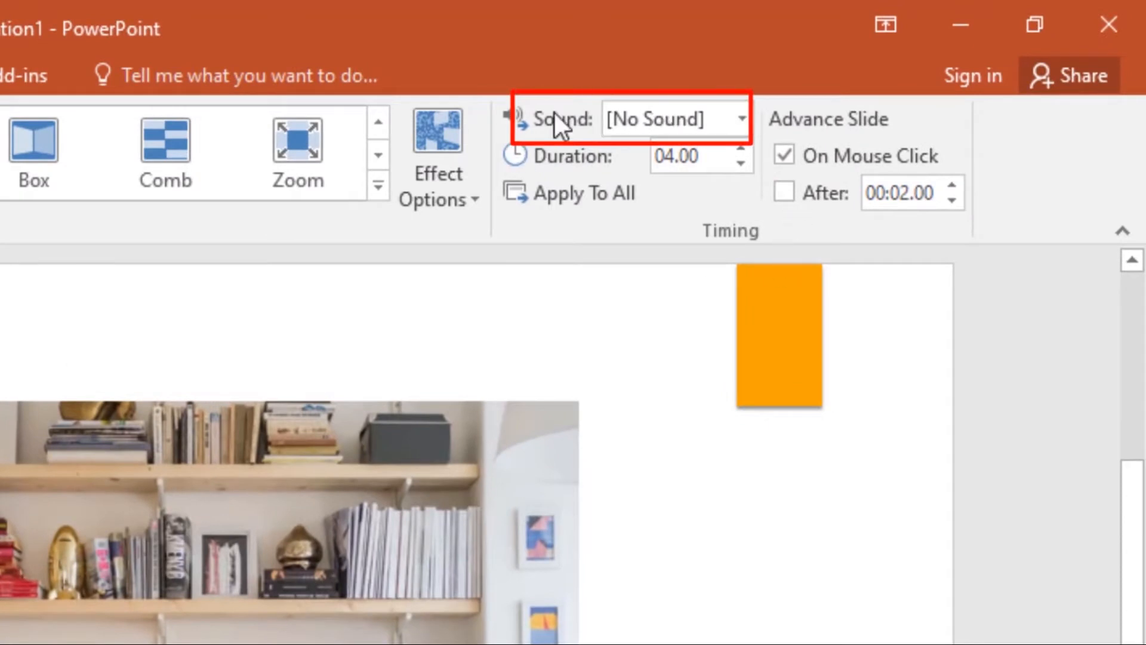
left_click(862, 83)
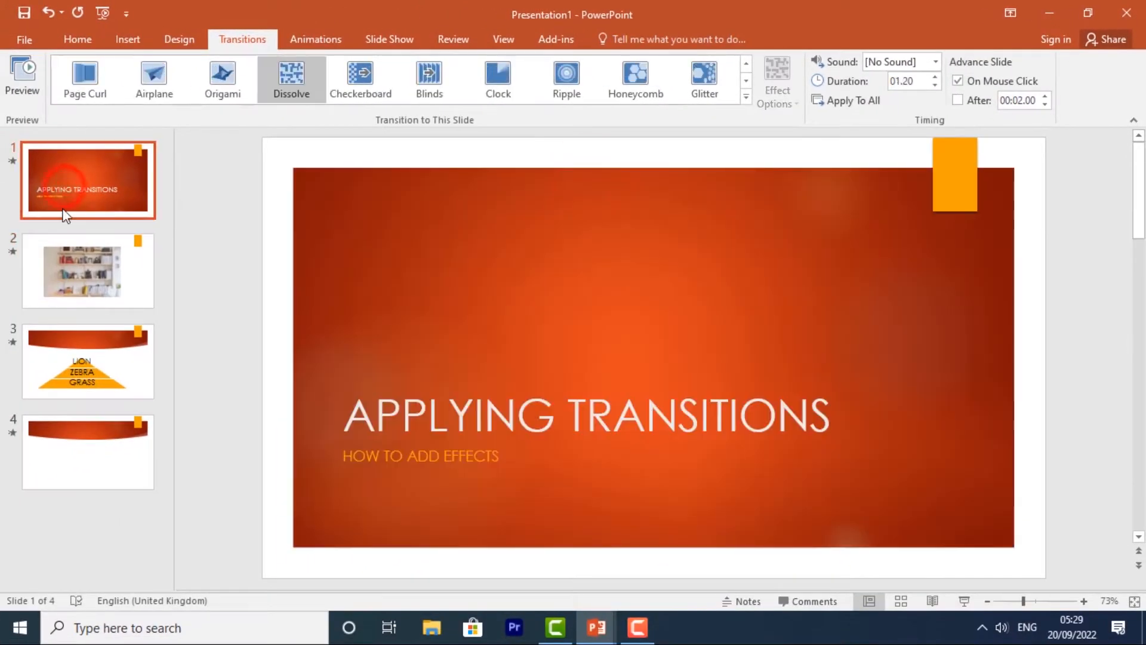
- Open the title slide's transition Sound list, currently set to No Sound
left_click(936, 61)
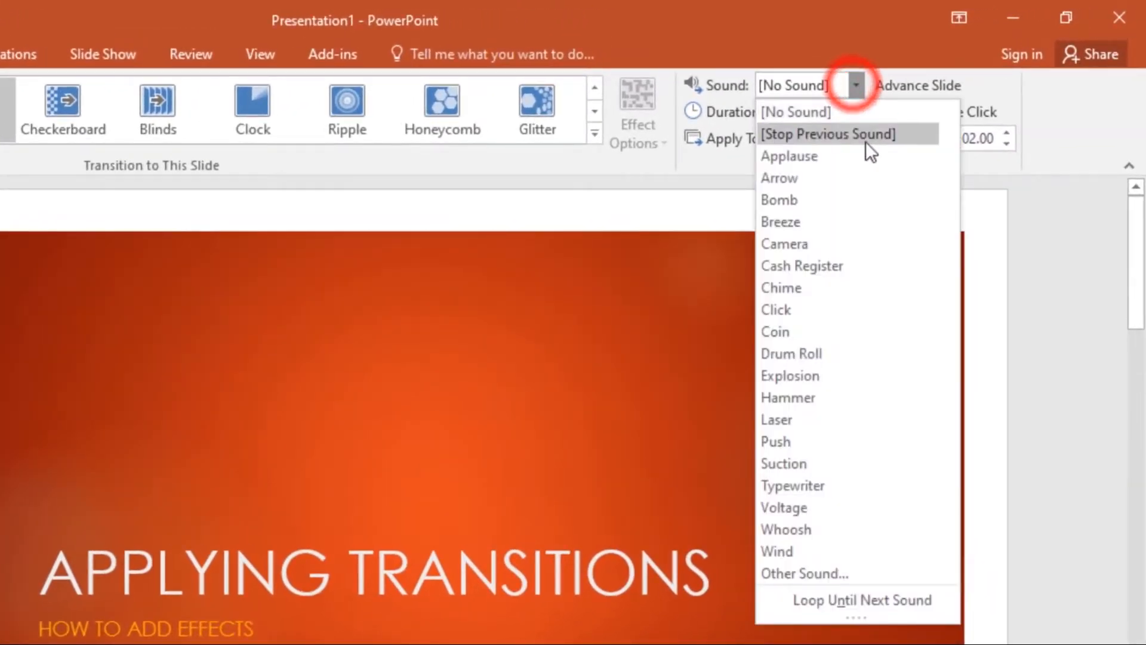
mouse_move(869, 309)
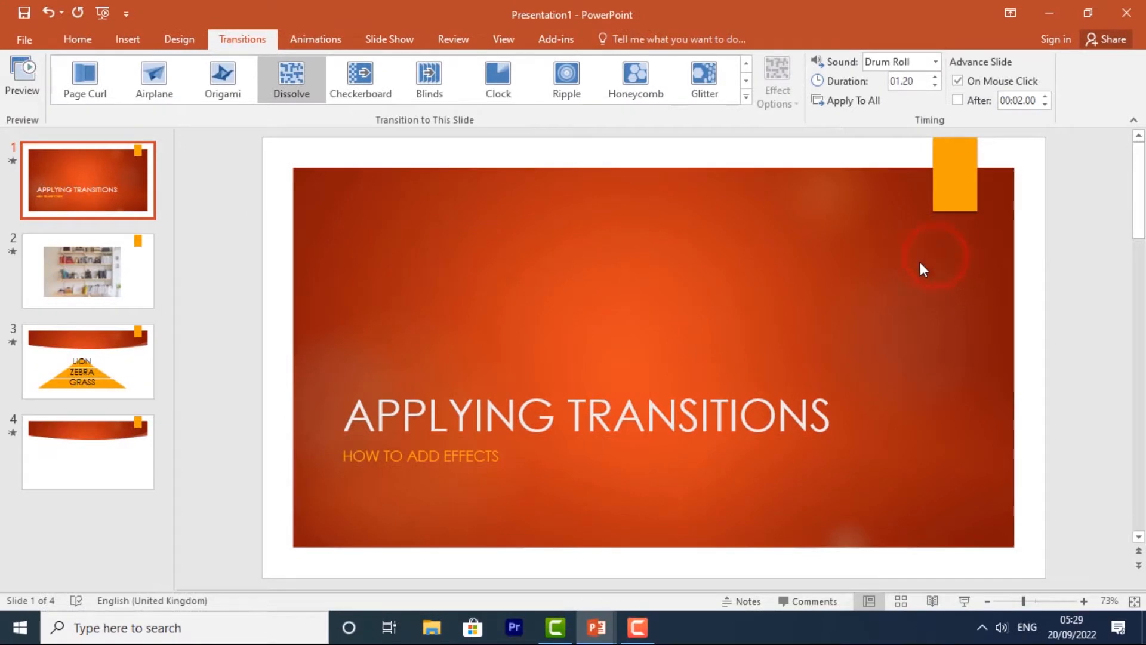
mouse_move(250, 336)
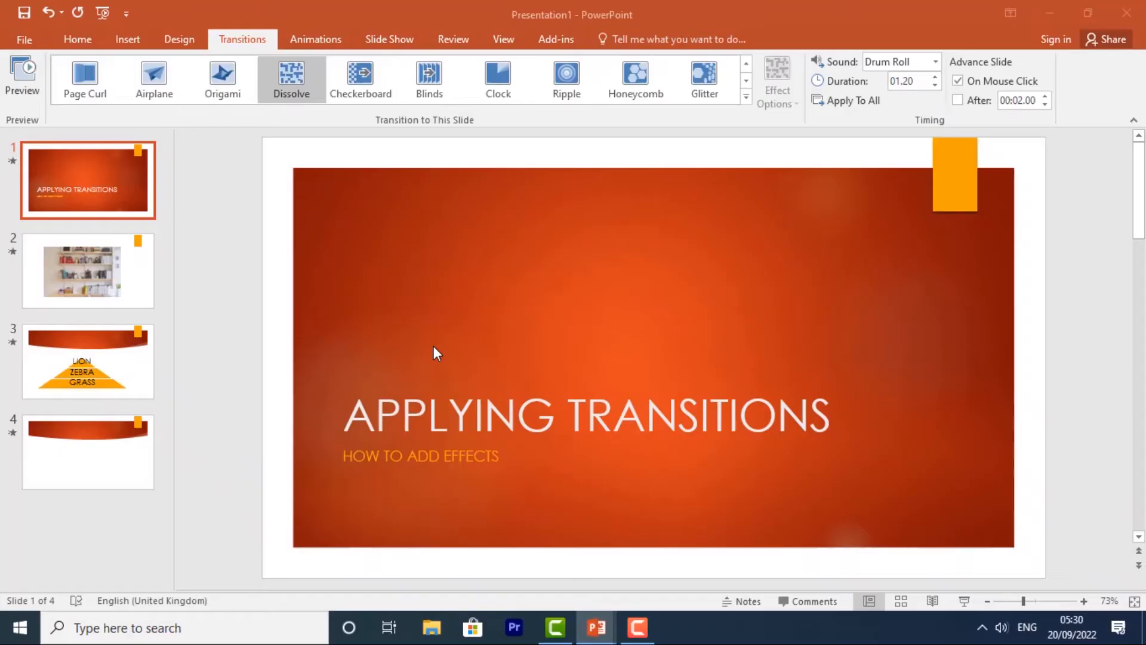
mouse_move(652, 185)
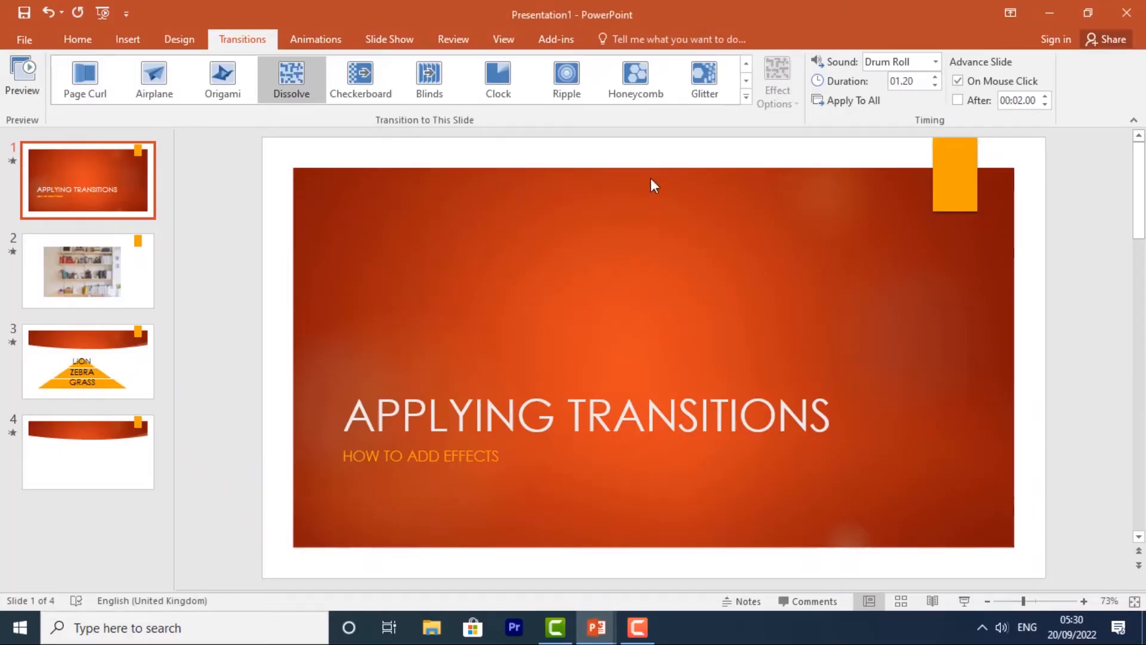
mouse_move(544, 365)
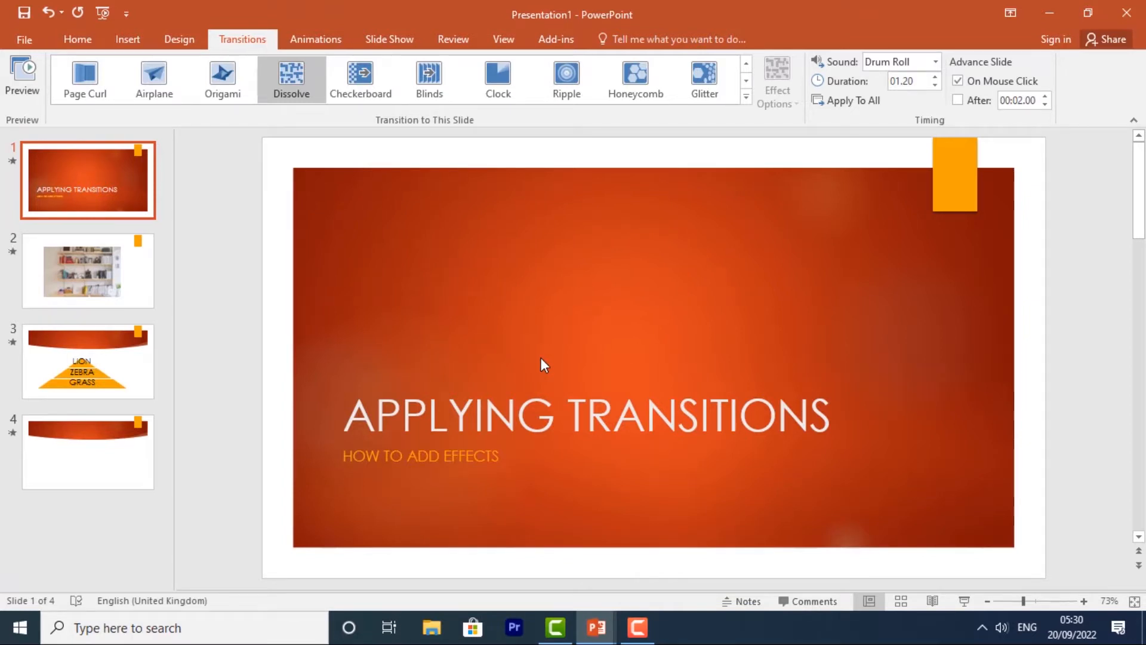
mouse_move(665, 258)
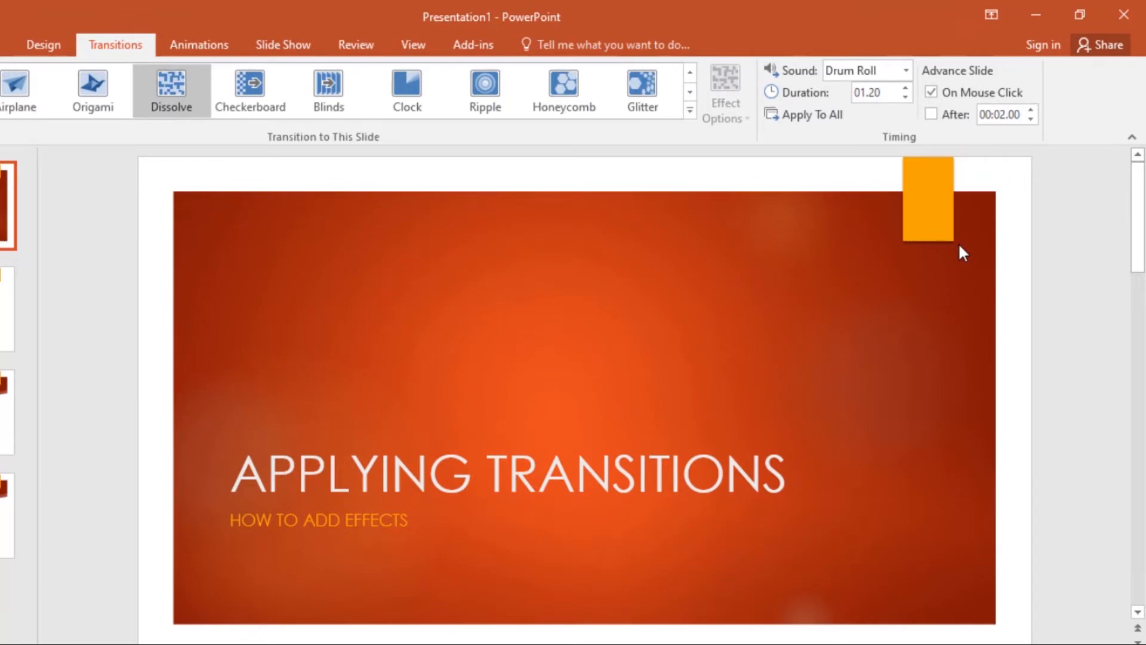
mouse_move(983, 276)
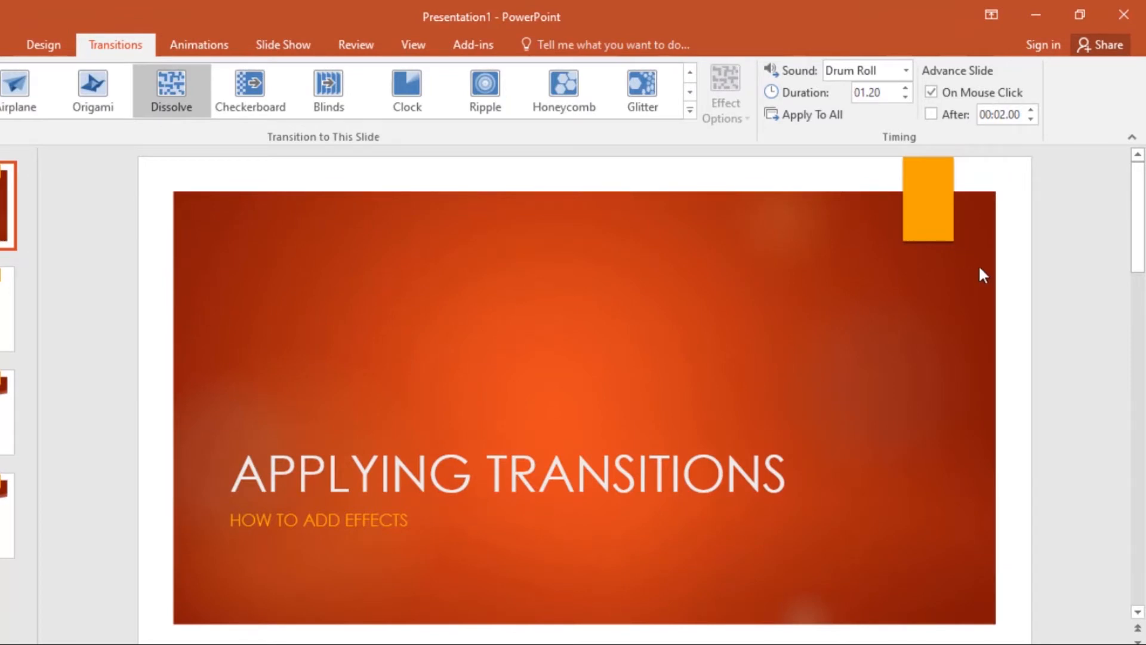
mouse_move(932, 92)
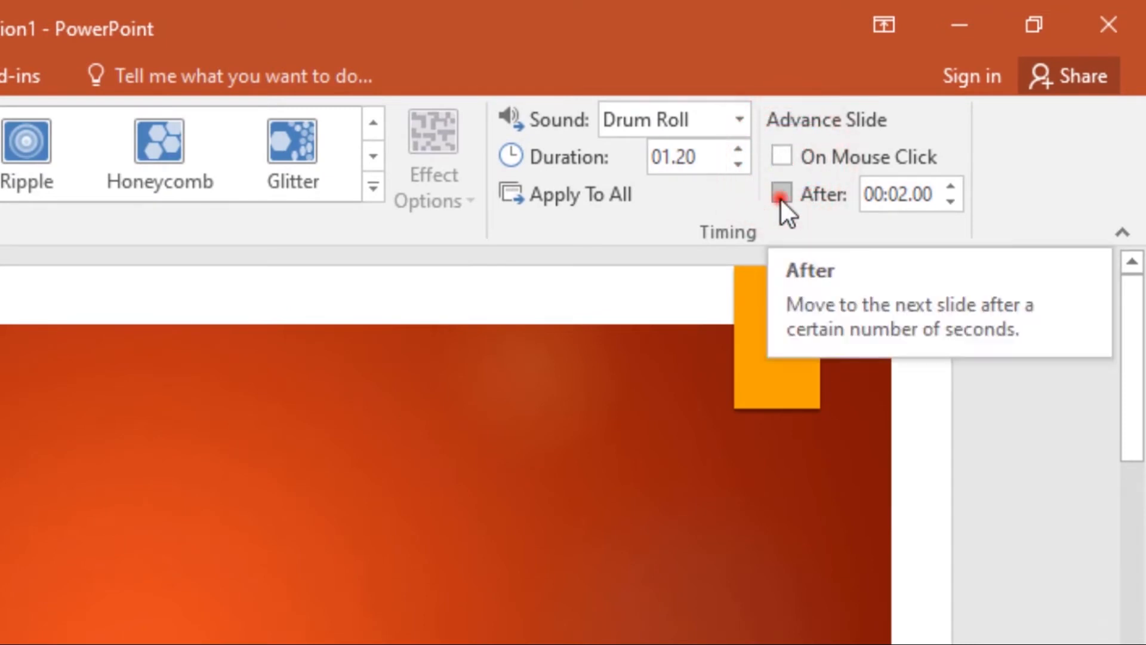
- Make the title slide auto-advance after 00:02.00 instead of on mouse click
left_click(782, 195)
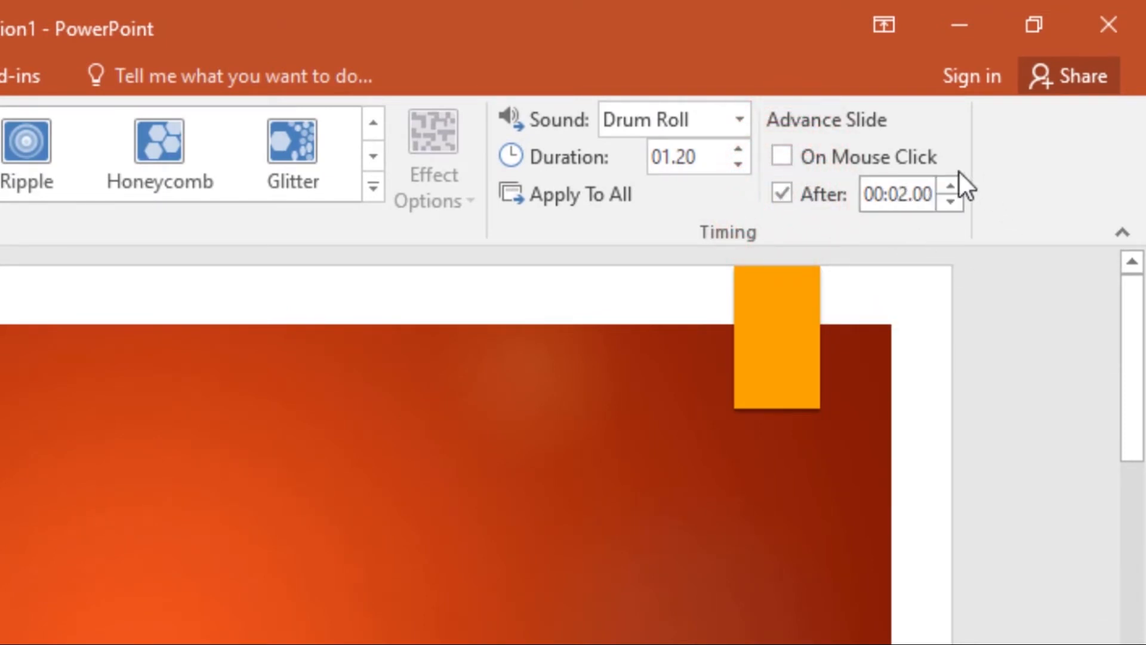